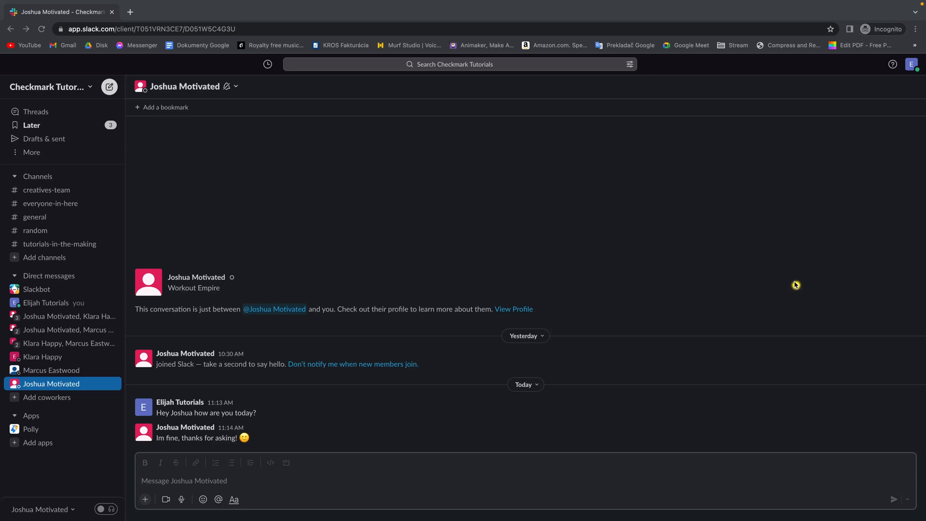
mouse_move(798, 282)
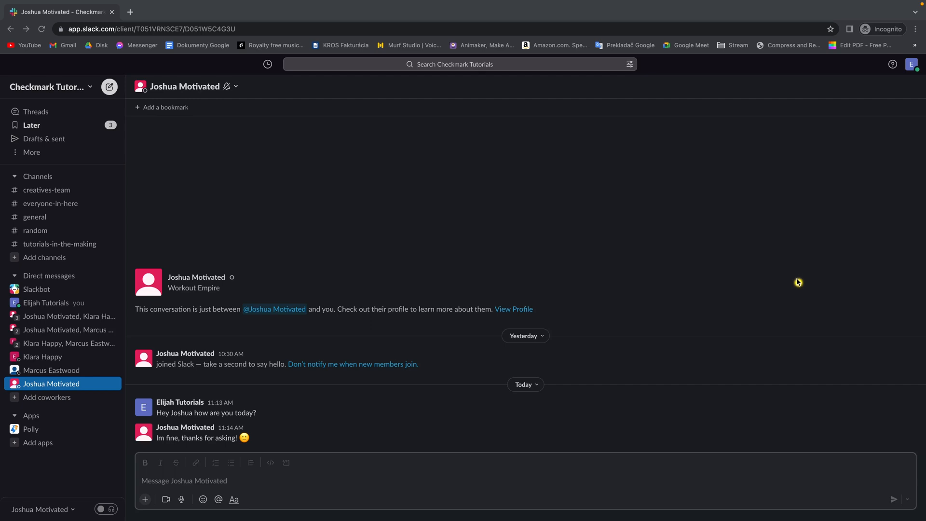
mouse_move(782, 186)
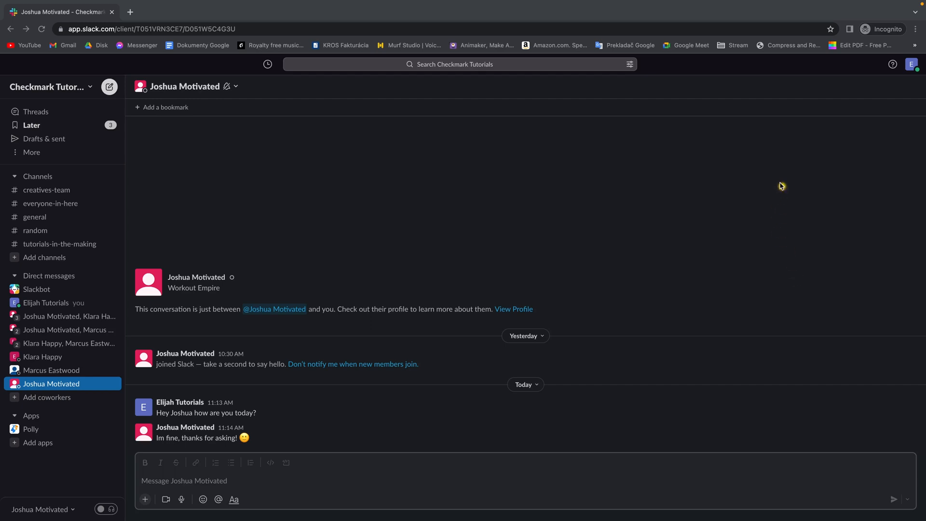
mouse_move(910, 65)
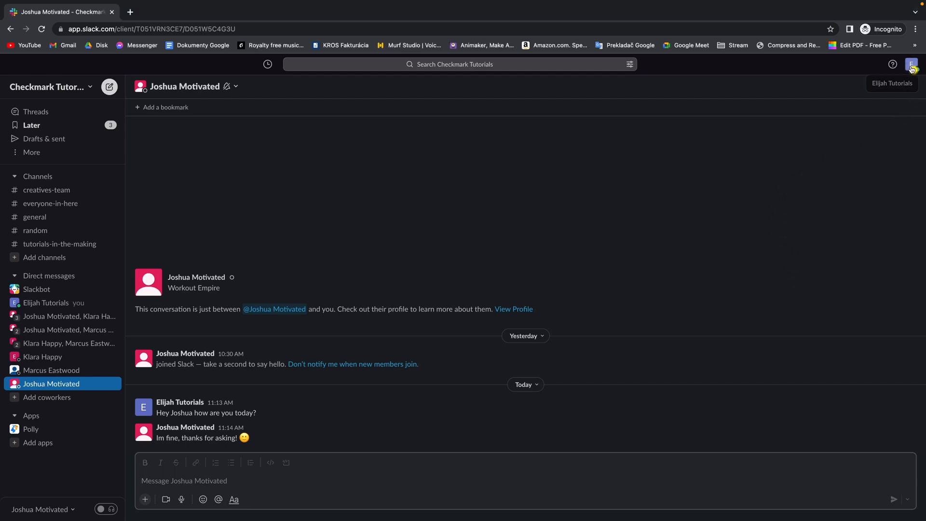
- Show your own profile panel via the avatar menu's Profile entry
left_click(909, 64)
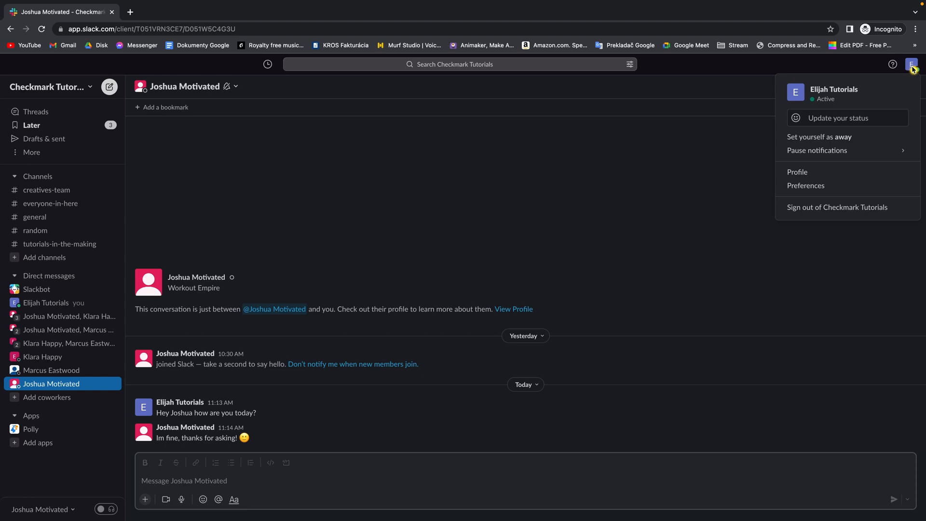
mouse_move(812, 174)
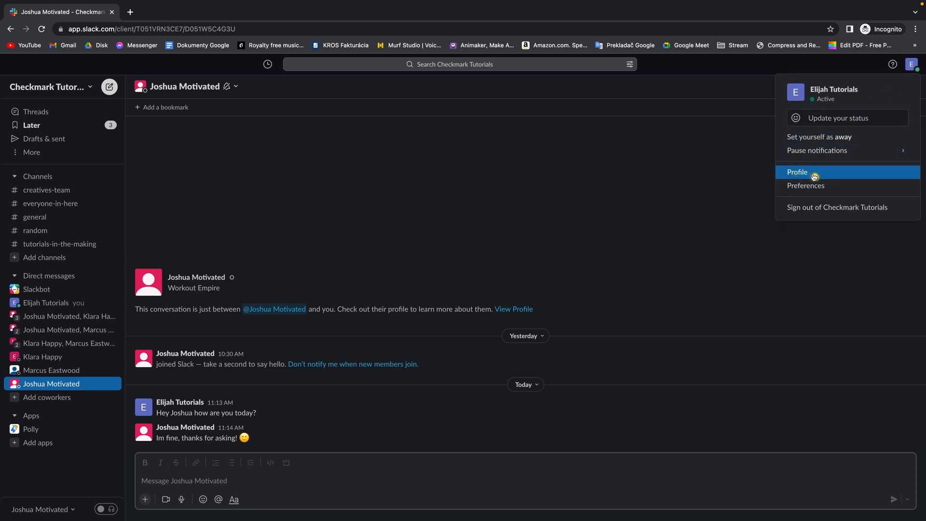
left_click(797, 171)
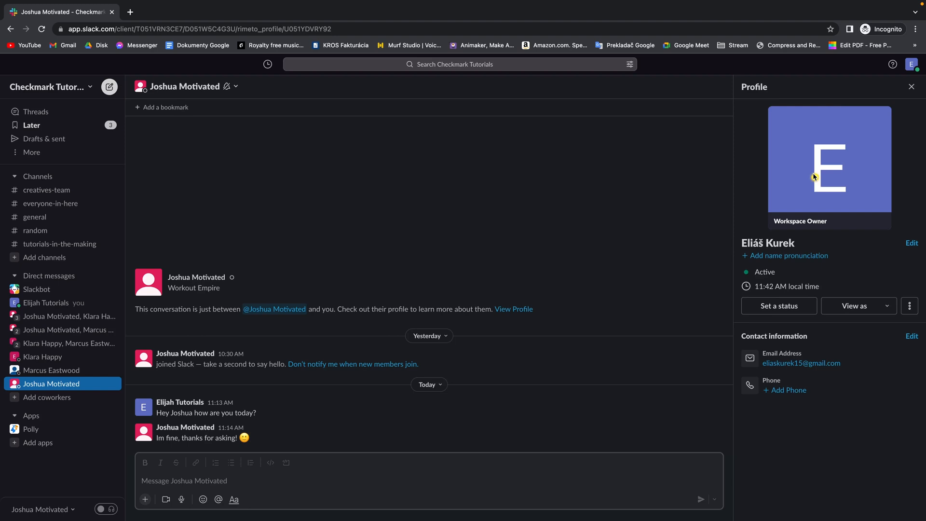
mouse_move(735, 72)
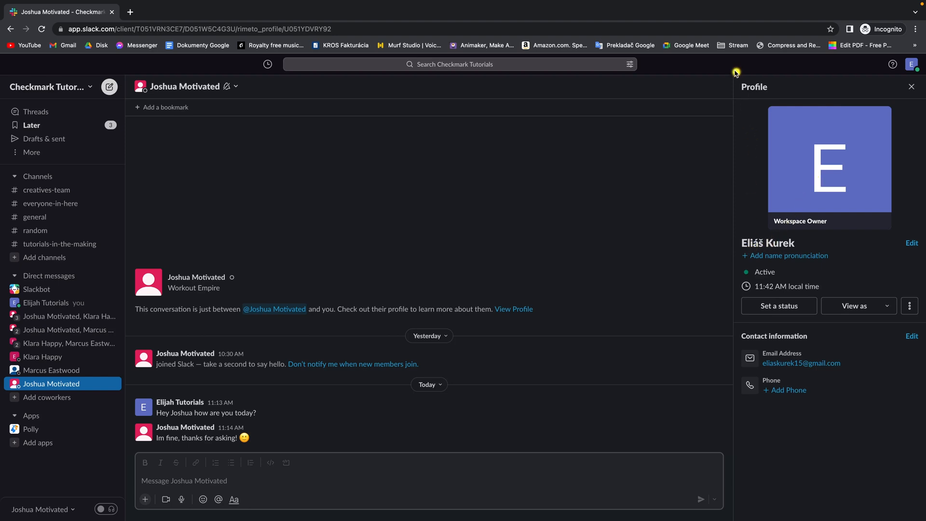
mouse_move(787, 157)
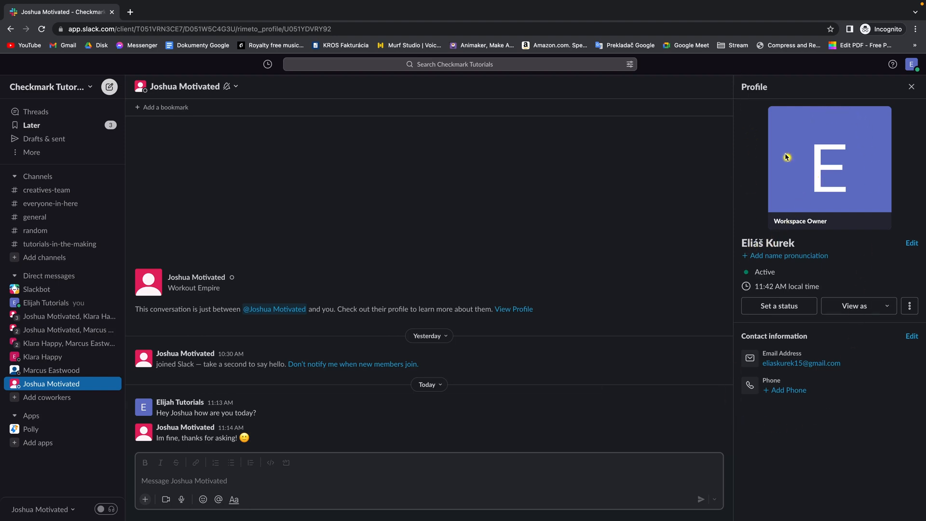
mouse_move(778, 187)
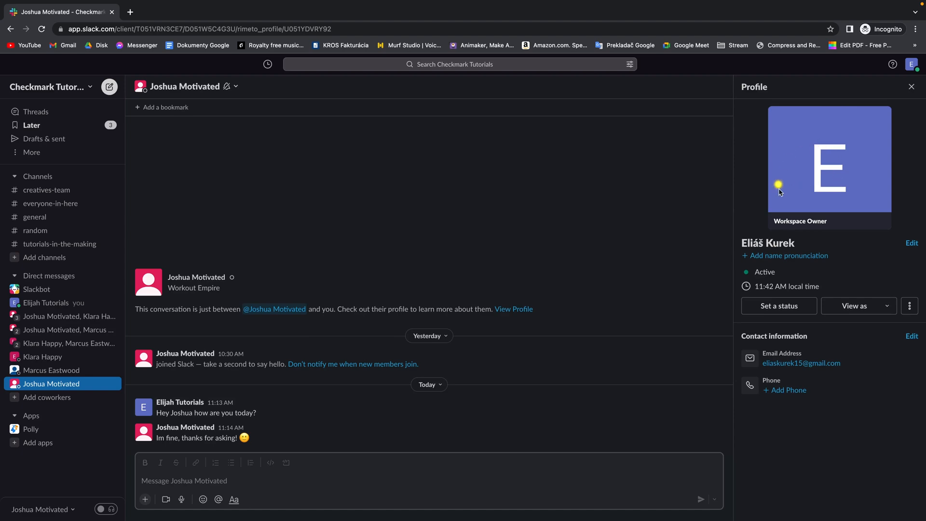
mouse_move(808, 249)
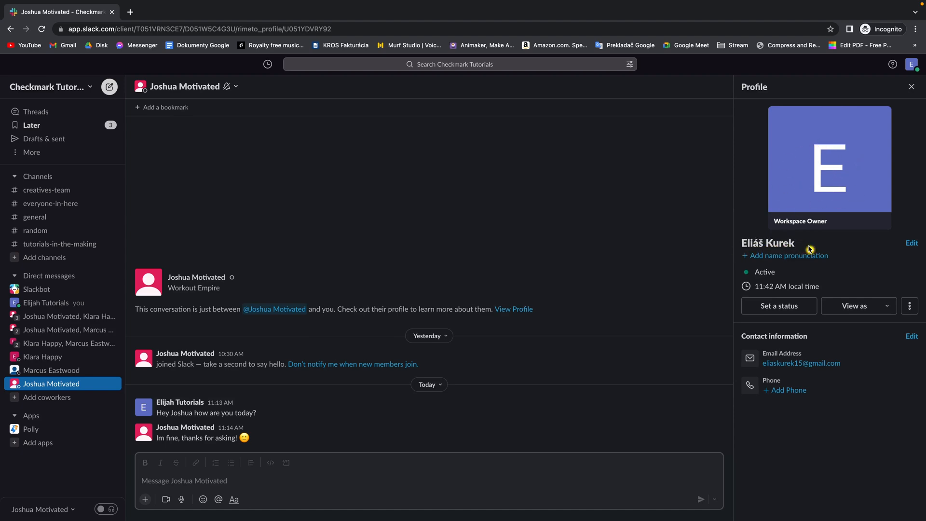
- Edit the profile and enter the new display name starting with 'EL'
left_click(912, 243)
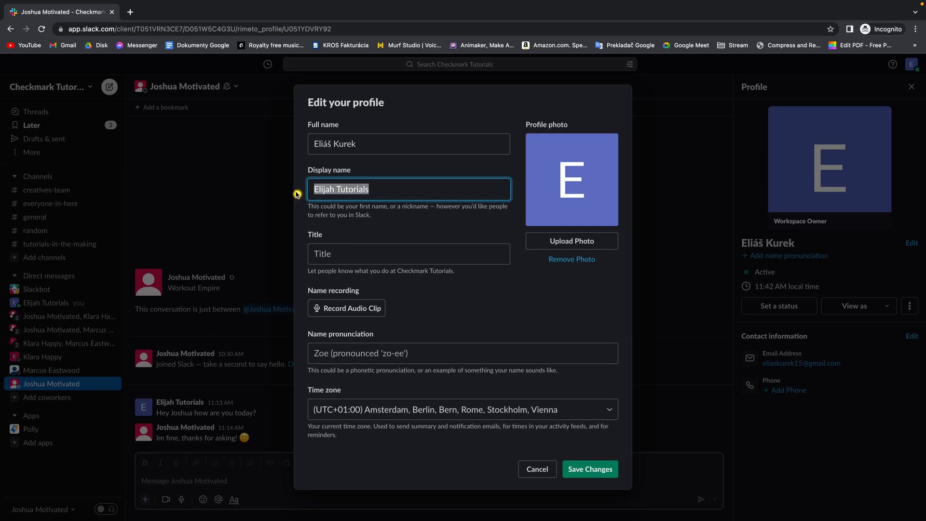
mouse_move(326, 173)
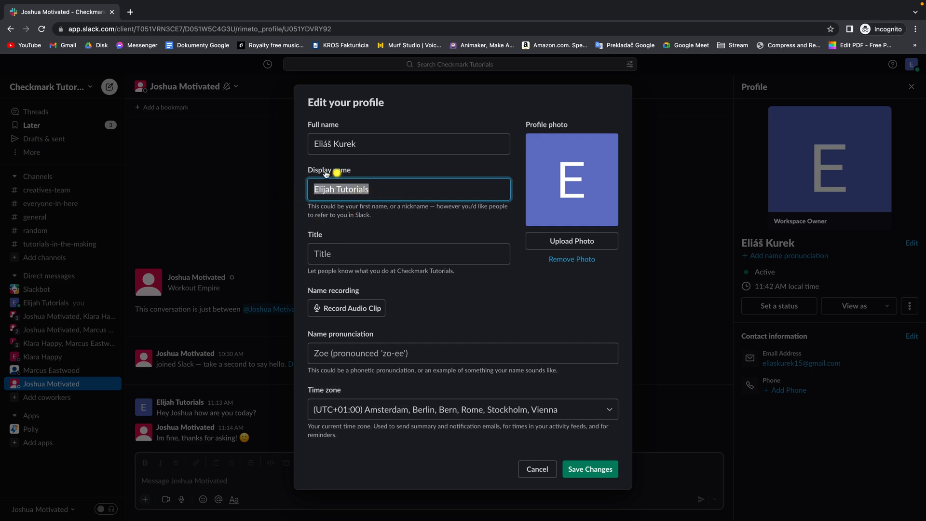
mouse_move(40, 202)
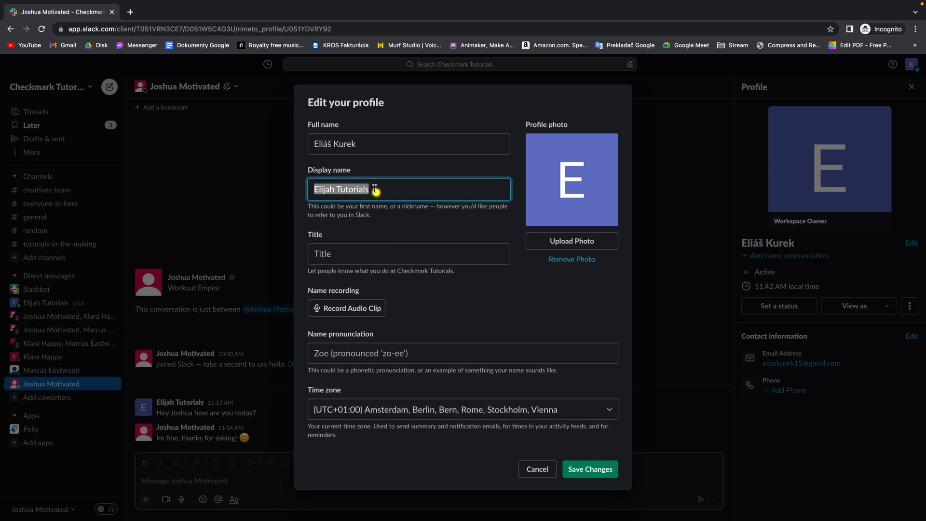
mouse_move(377, 187)
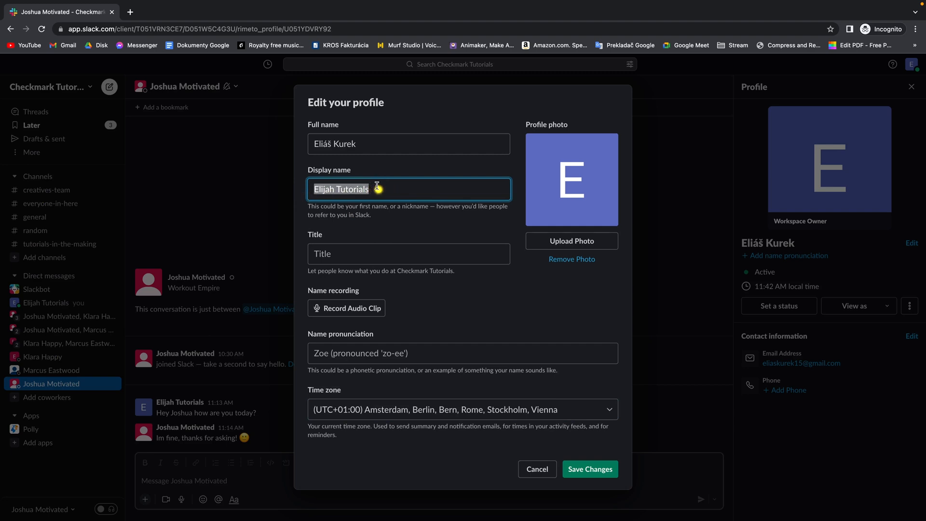
type("EL")
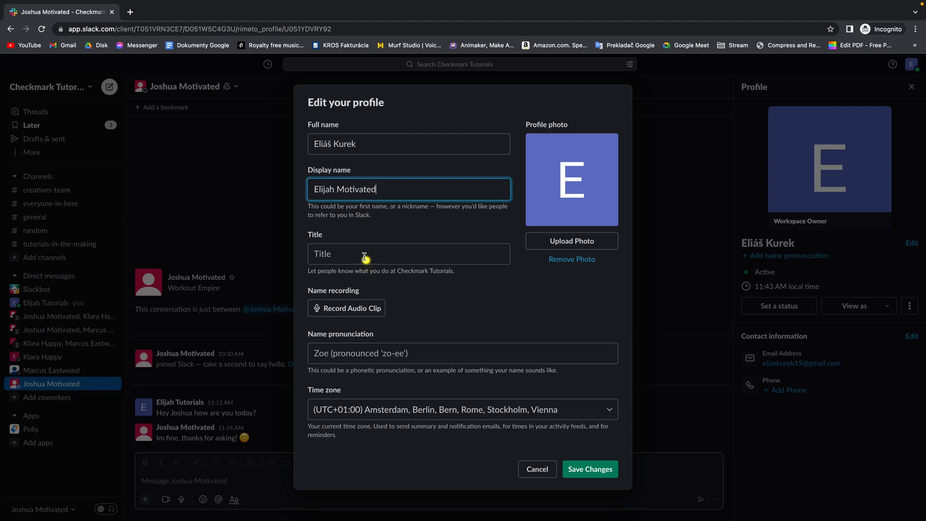
- Enter 'Cameraman' as the job title in the profile form
left_click(409, 254)
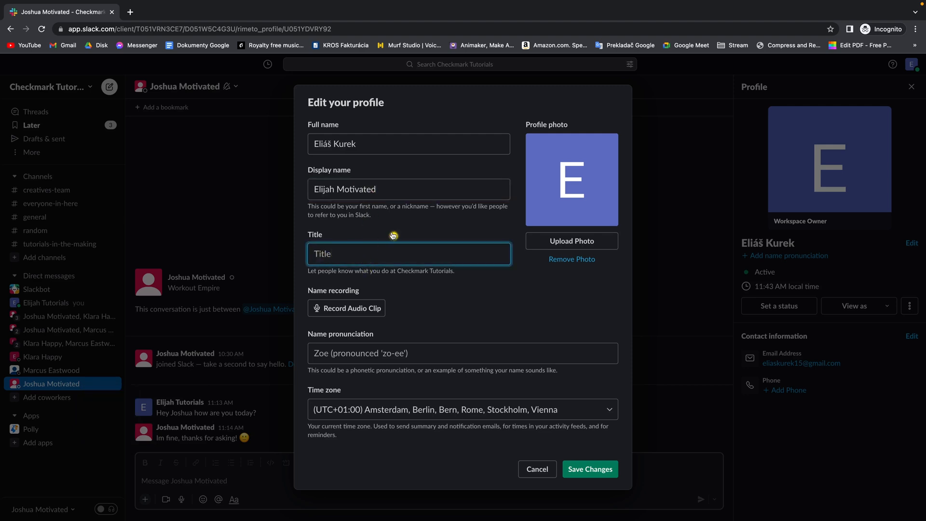
mouse_move(423, 279)
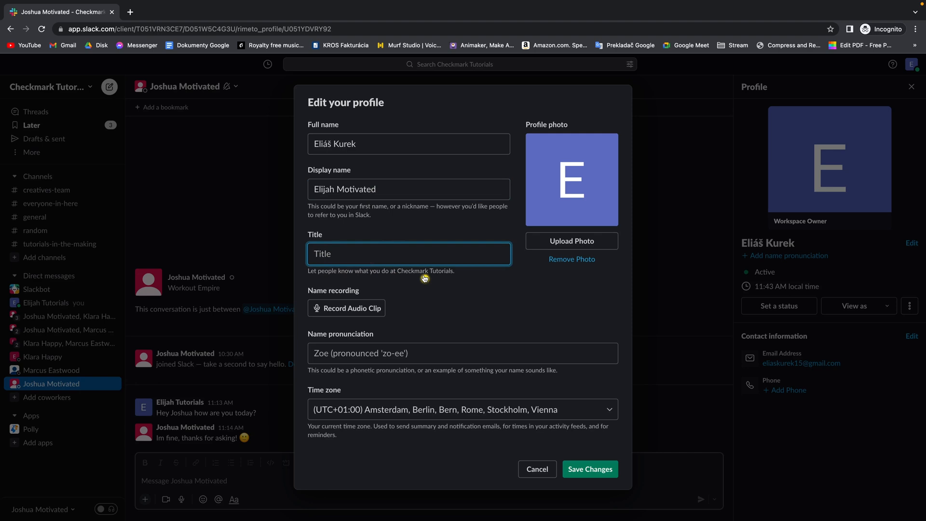
mouse_move(440, 233)
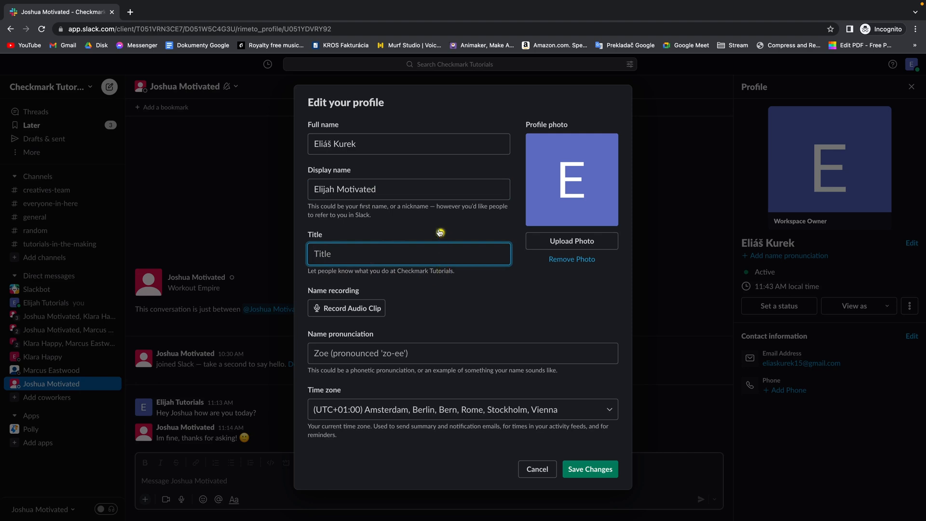
type("Cameraman")
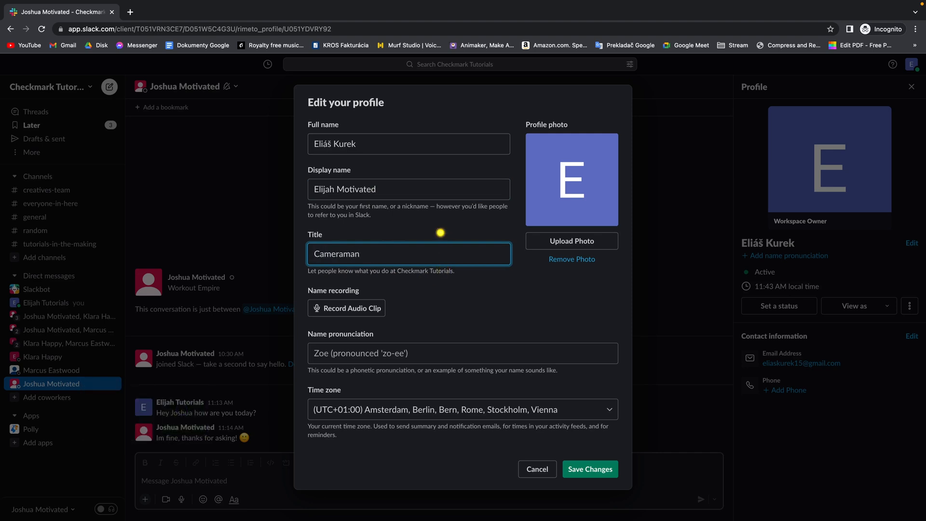
mouse_move(438, 231)
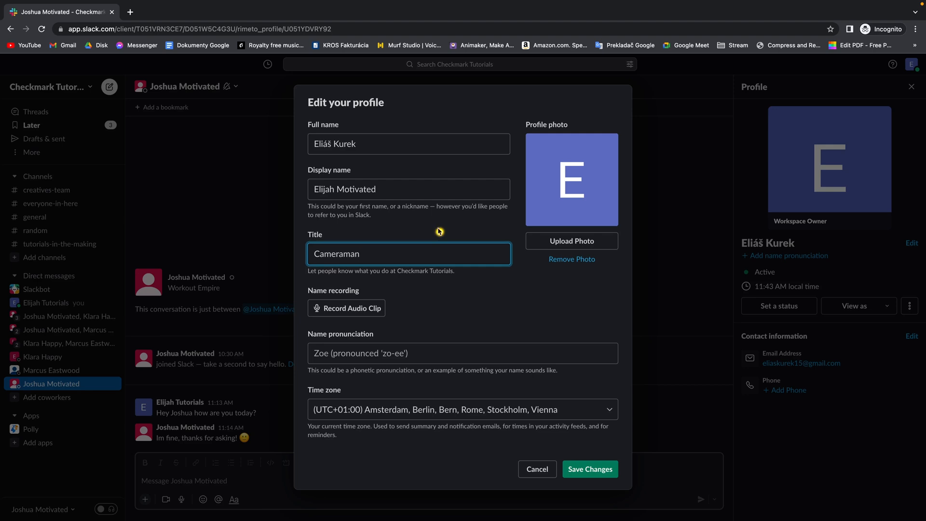
- Save the updated profile with display name Elijah Motivated and title Cameraman
left_click(409, 189)
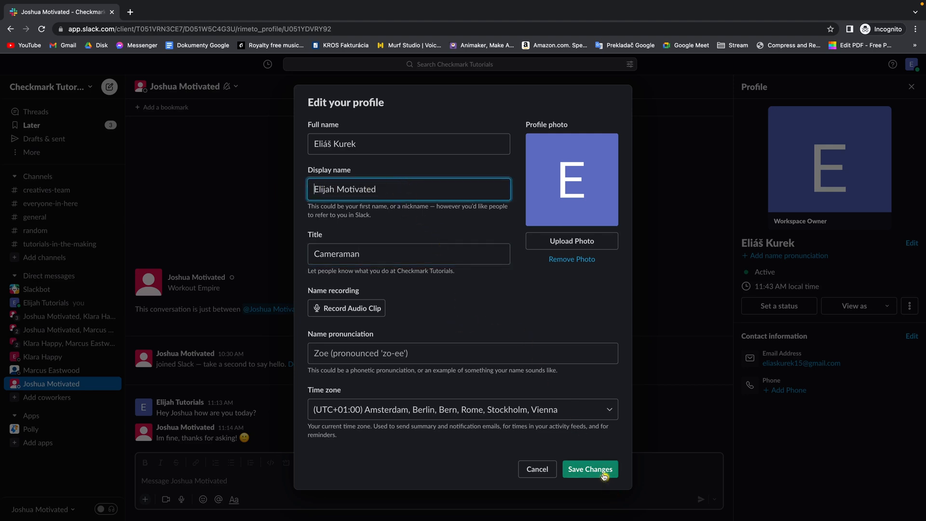
left_click(590, 469)
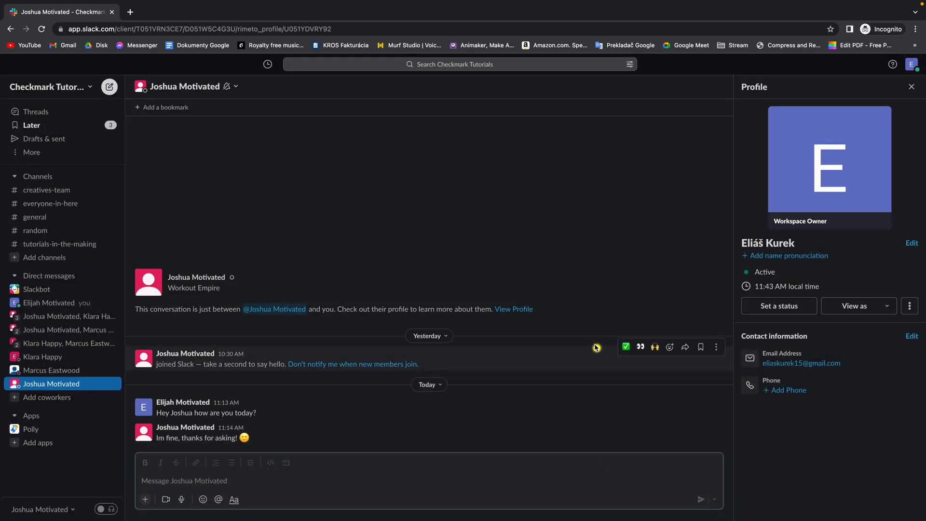